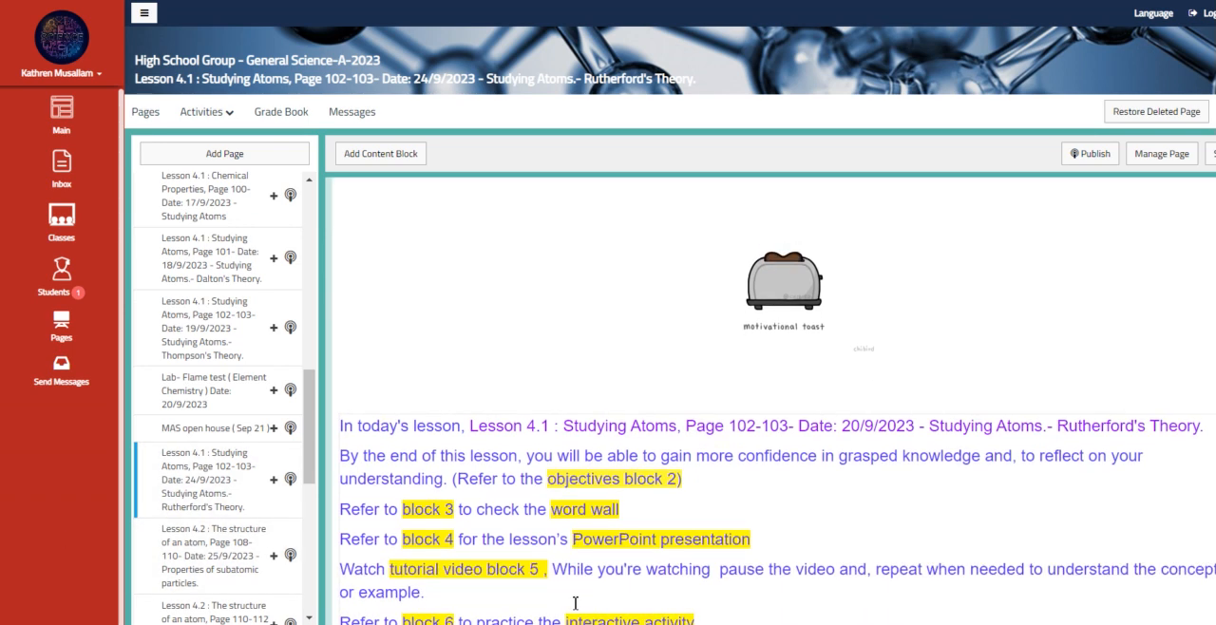
- Review Lesson 4.1 objectives, Word Wall, PowerPoint and Tutorial 1, stopping at Interactivity 1
scroll("down", 3)
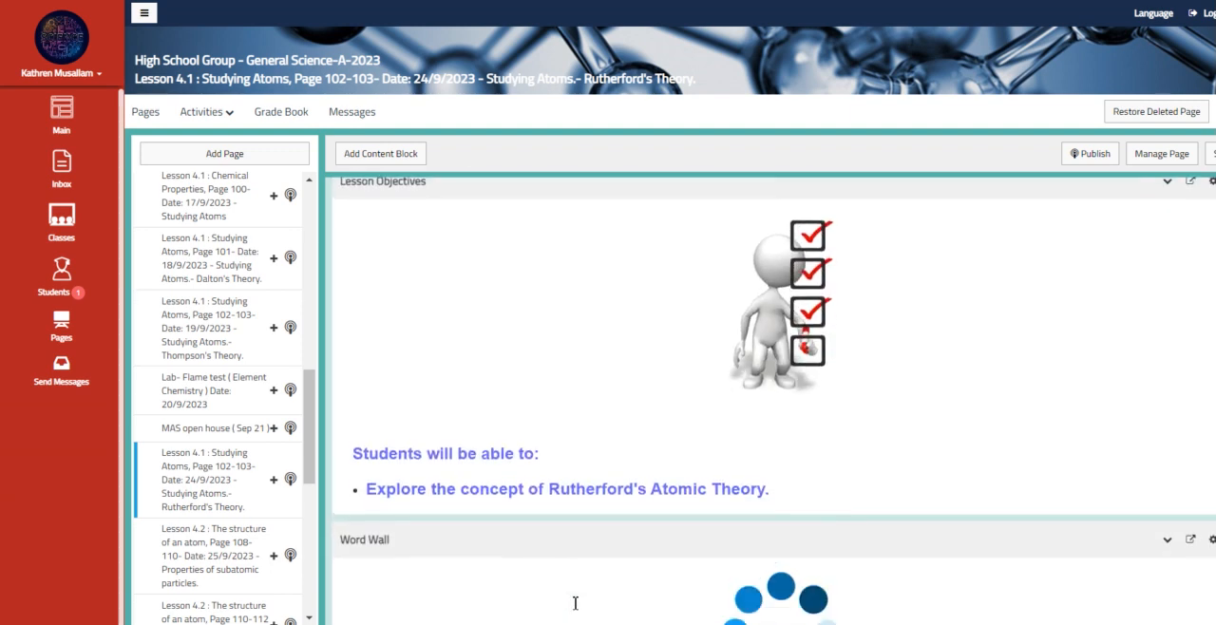
scroll("down", 3)
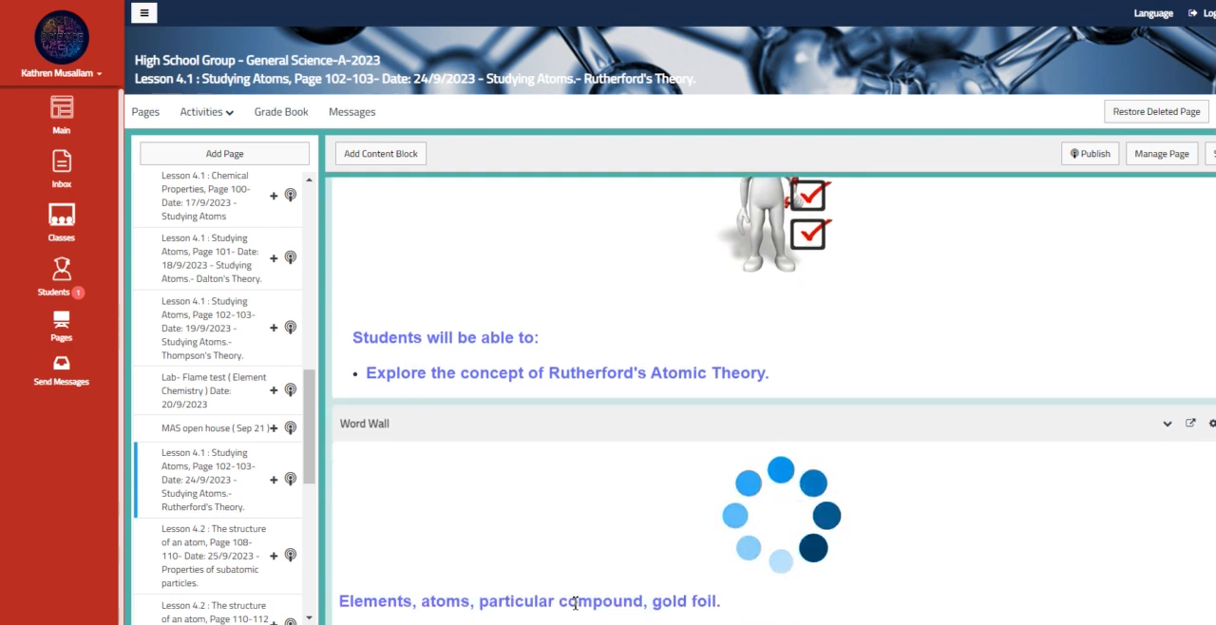
scroll("down", 3)
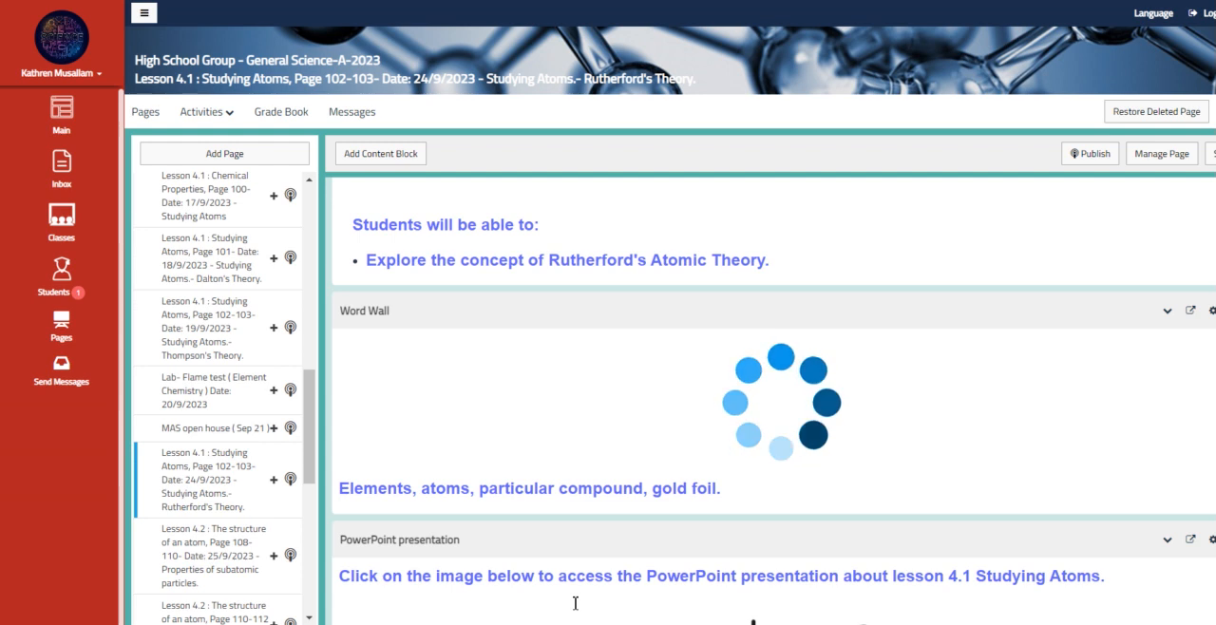
scroll("down", 3)
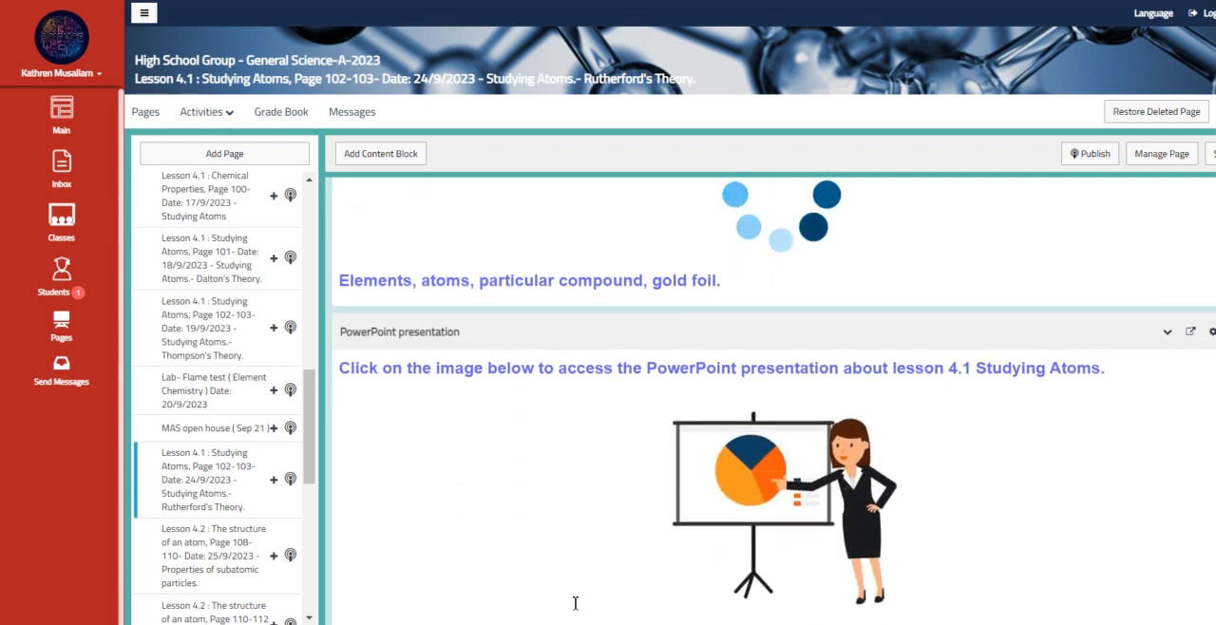
scroll("down", 3)
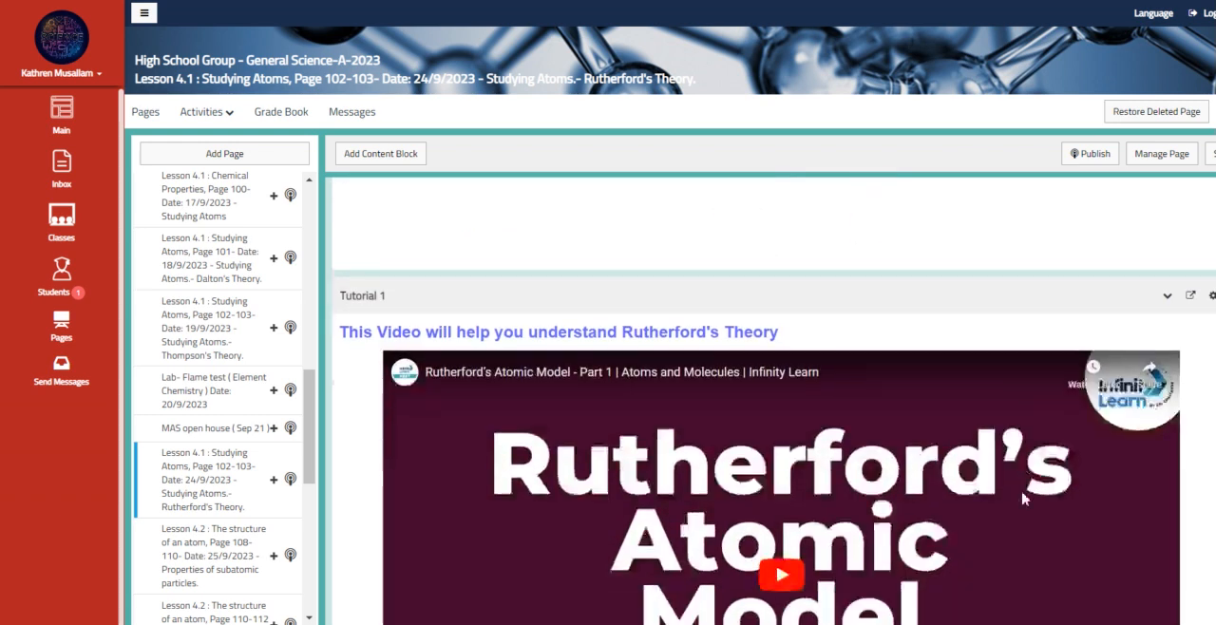
scroll("down", 3)
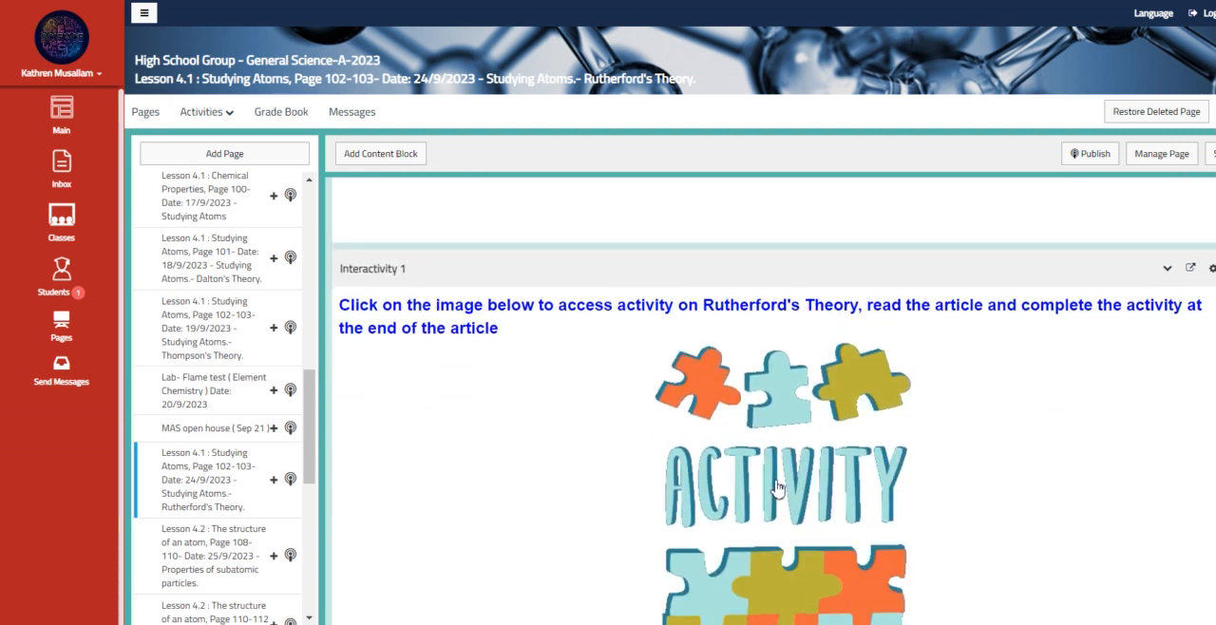
- Read the BYJU'S Rutherford's Model article down to its quiz, then return to the lesson
left_click(775, 487)
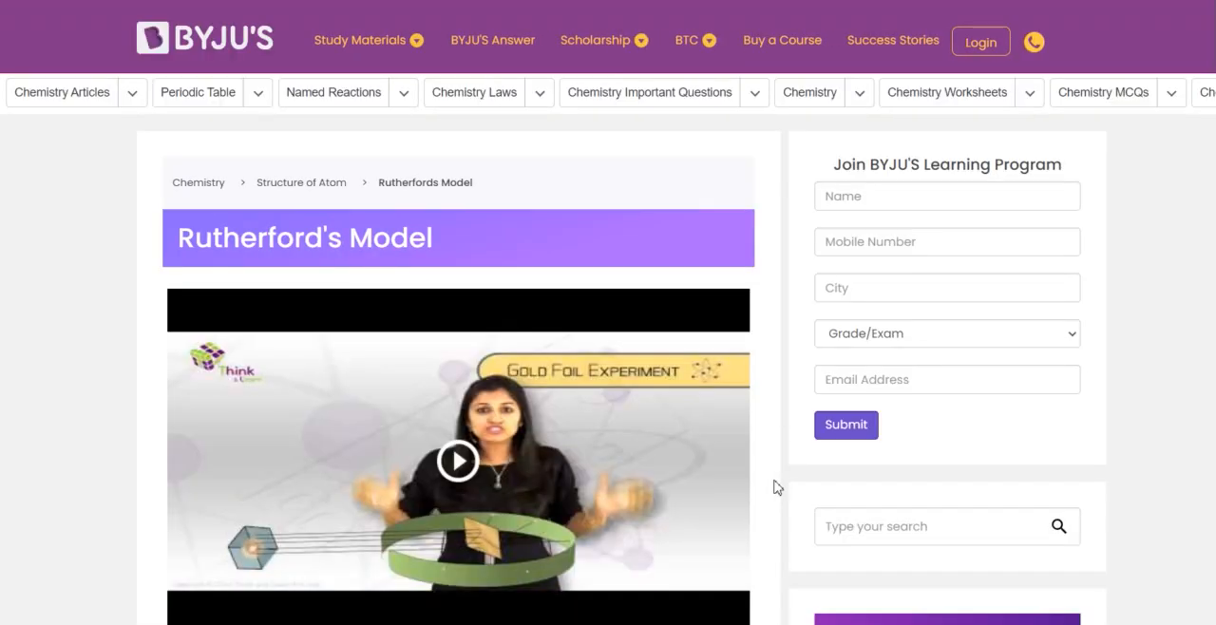
scroll("down", 3)
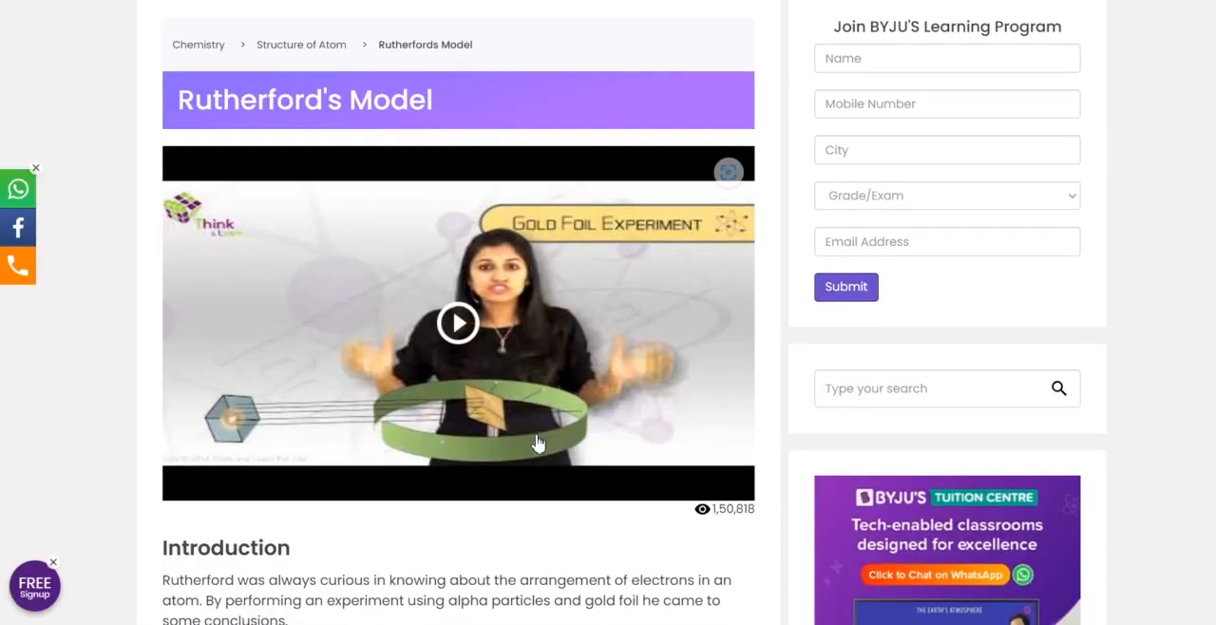
scroll("down", 3)
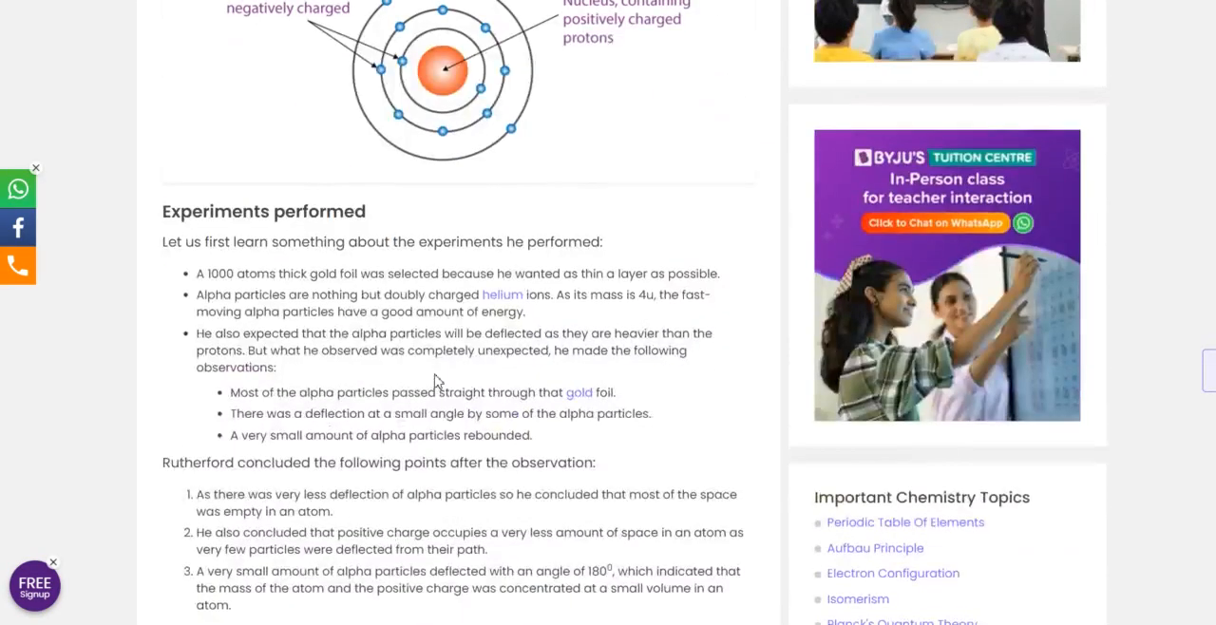
scroll("down", 3)
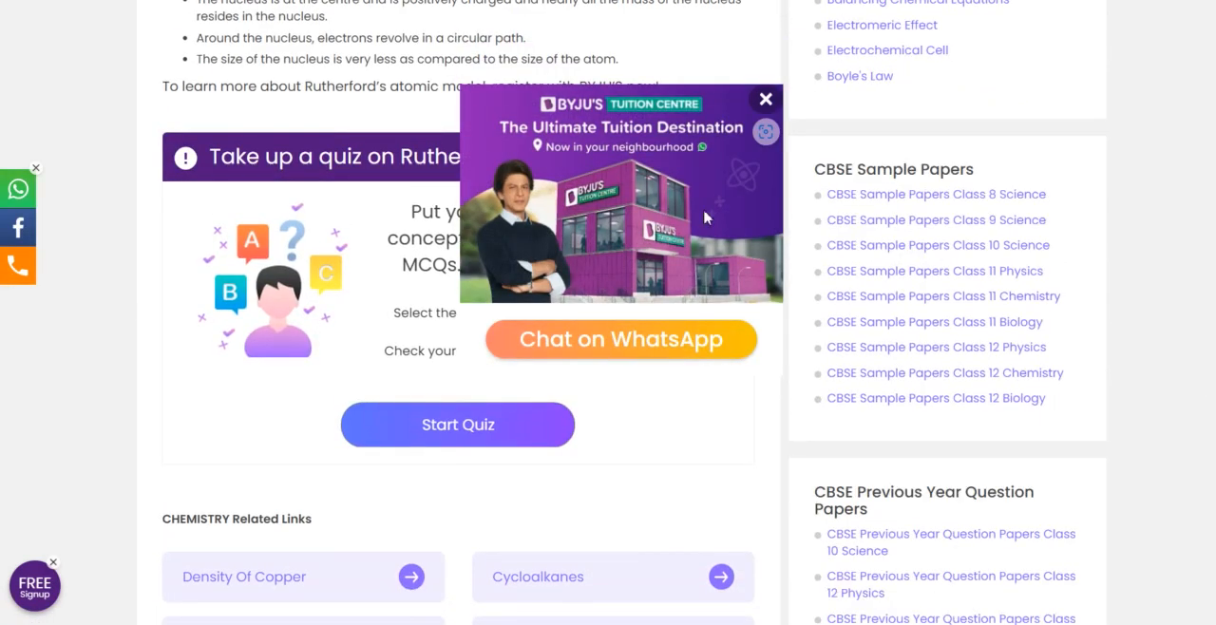
left_click(765, 99)
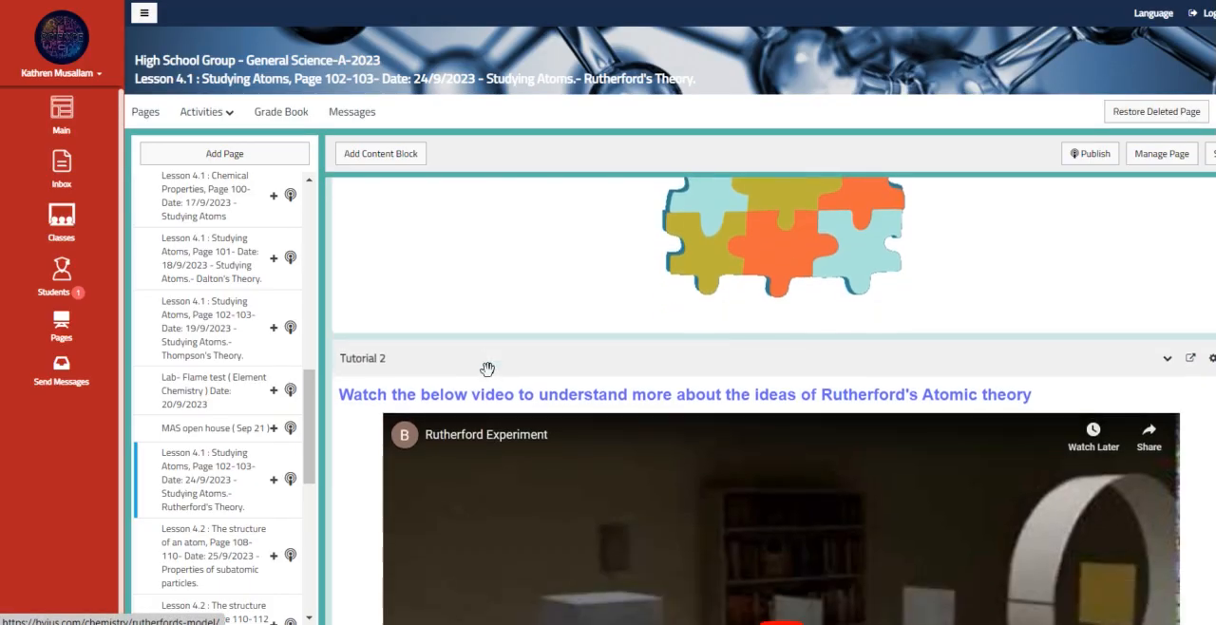
- Move past the Tutorial 2 video and Interactive activity 2 simulation to Further Practice
scroll("down", 3)
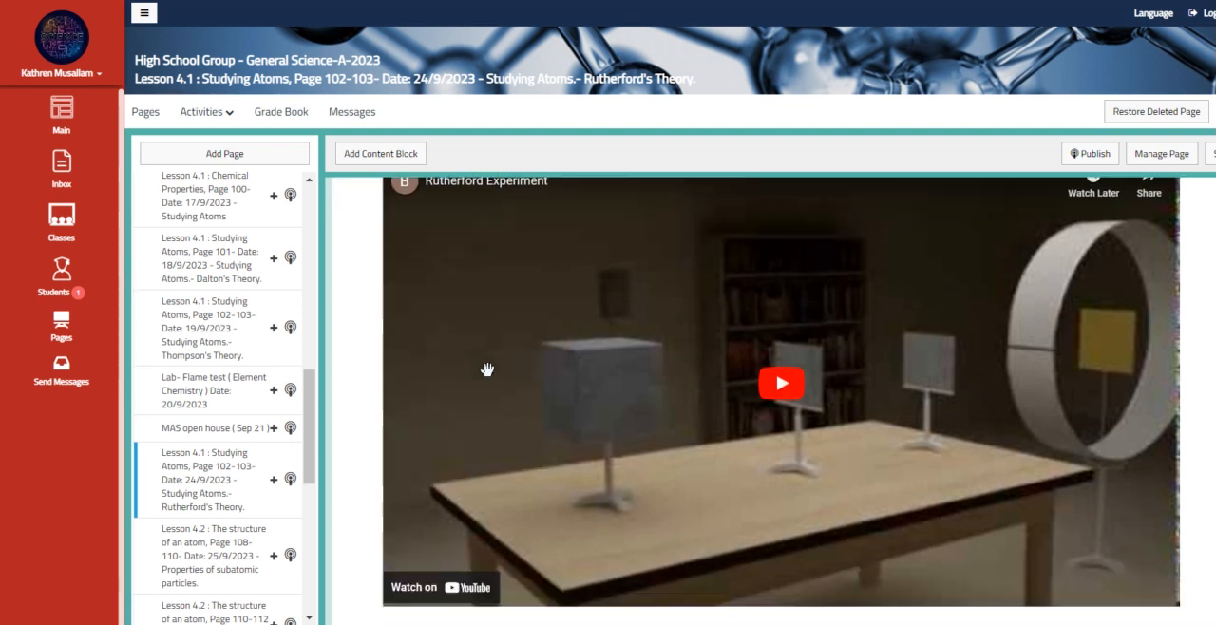
scroll("down", 3)
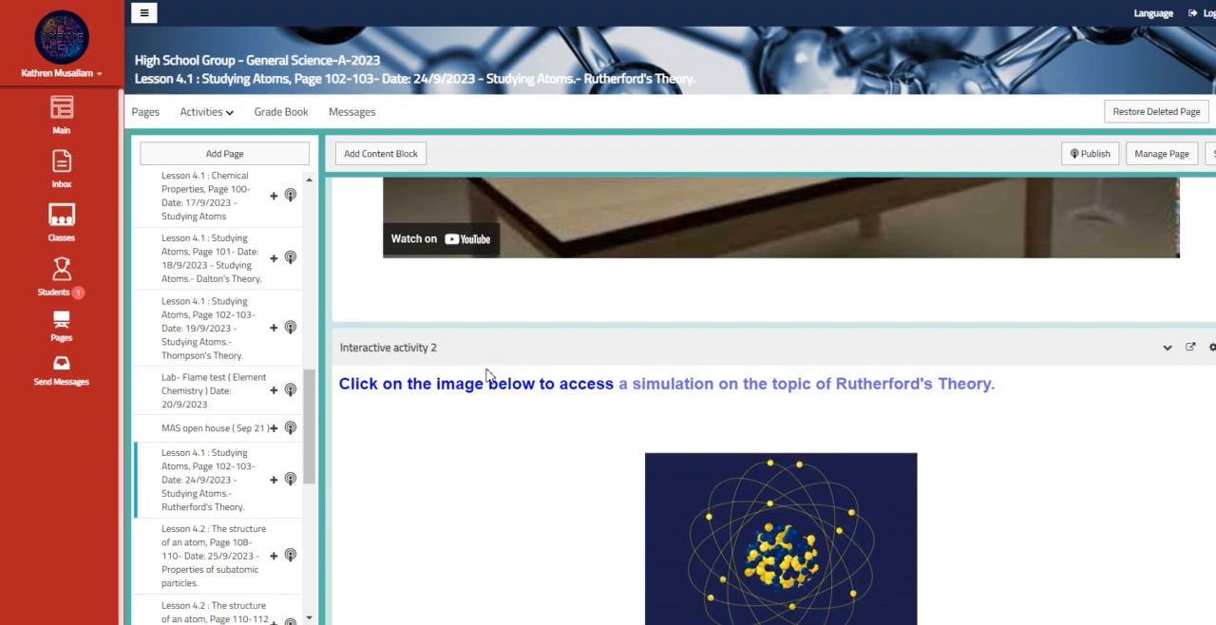
left_click(779, 544)
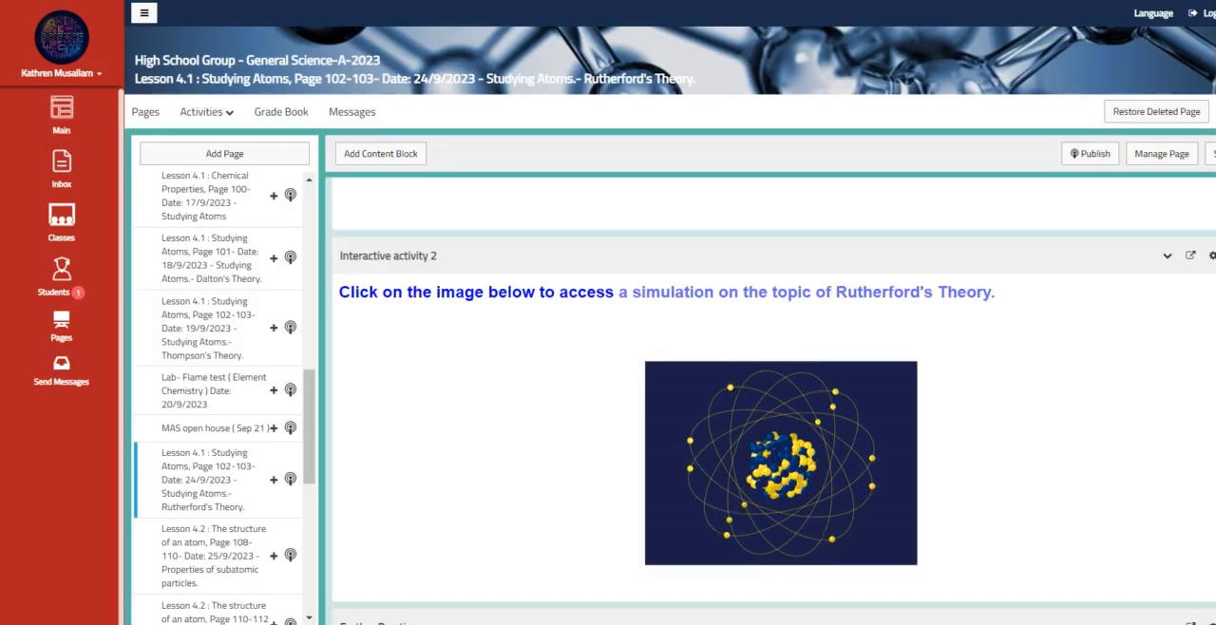
scroll("down", 3)
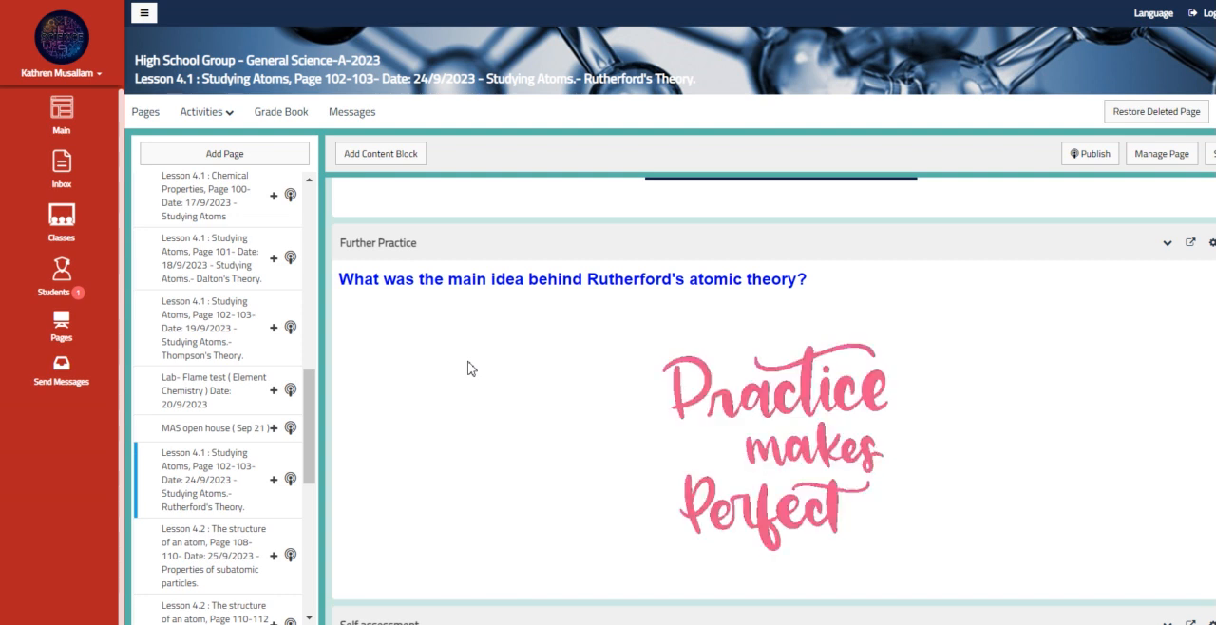
scroll("down", 3)
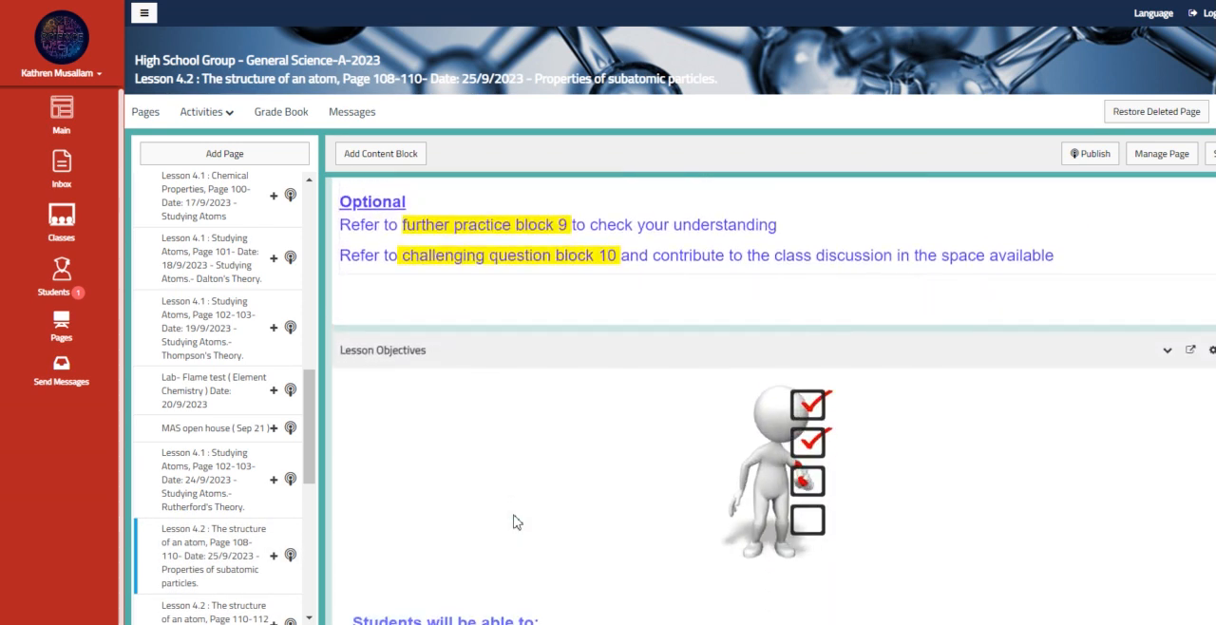
- Scroll Lesson 4.2 past its objectives and word wall to the PowerPoint presentation block
scroll("down", 3)
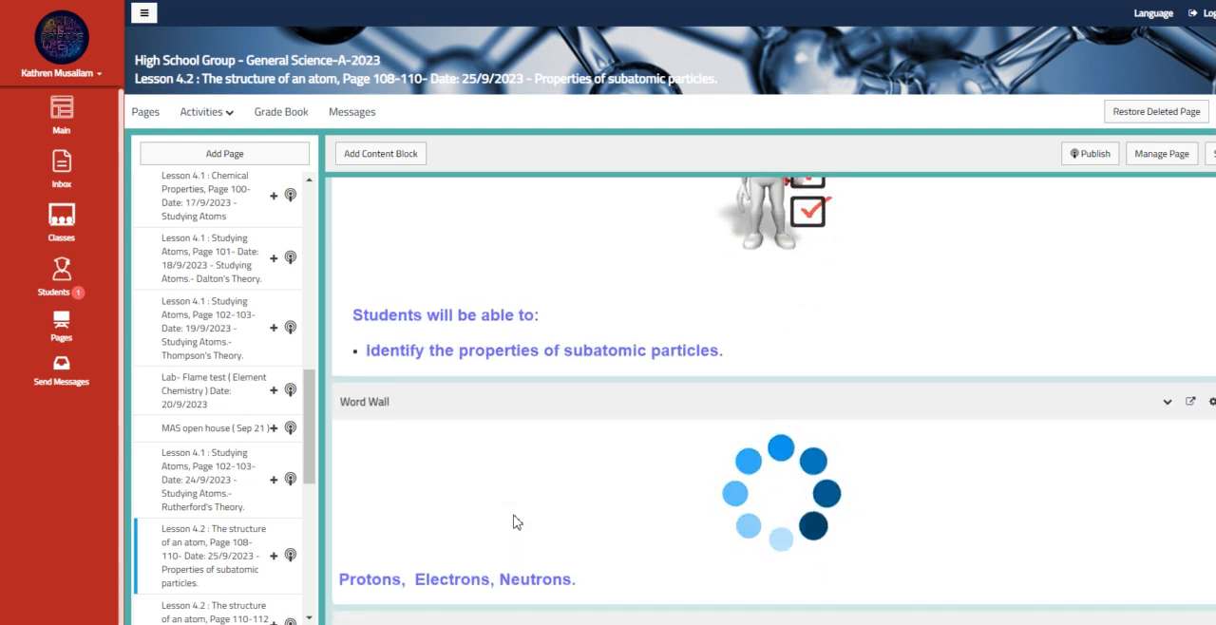
scroll("down", 3)
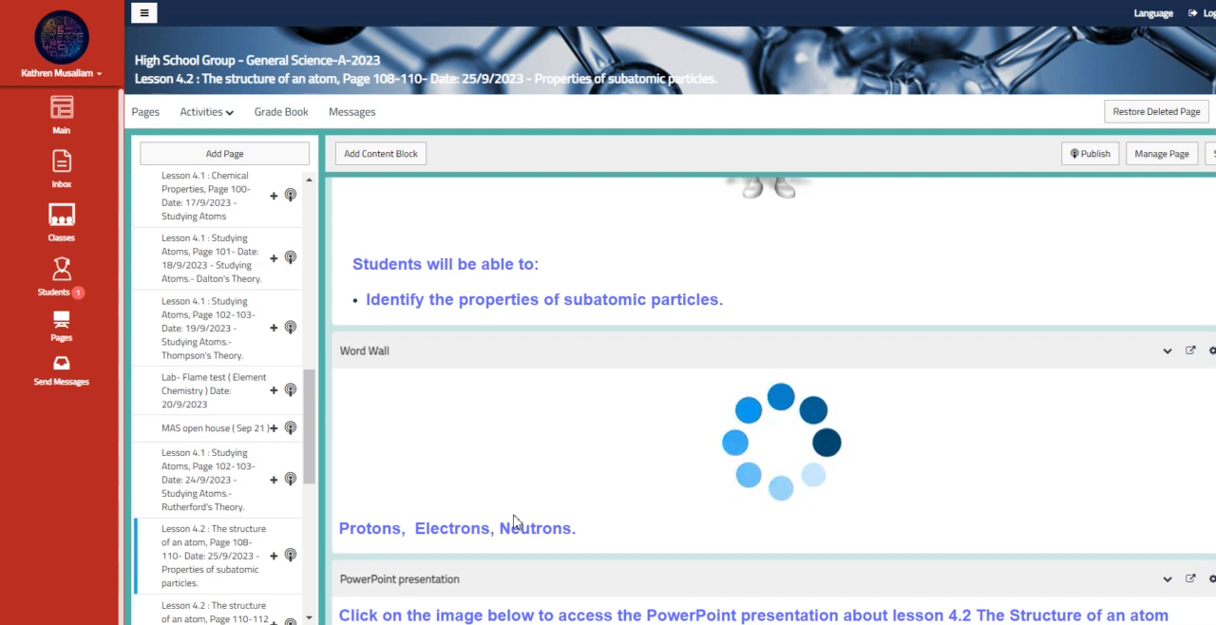
scroll("down", 3)
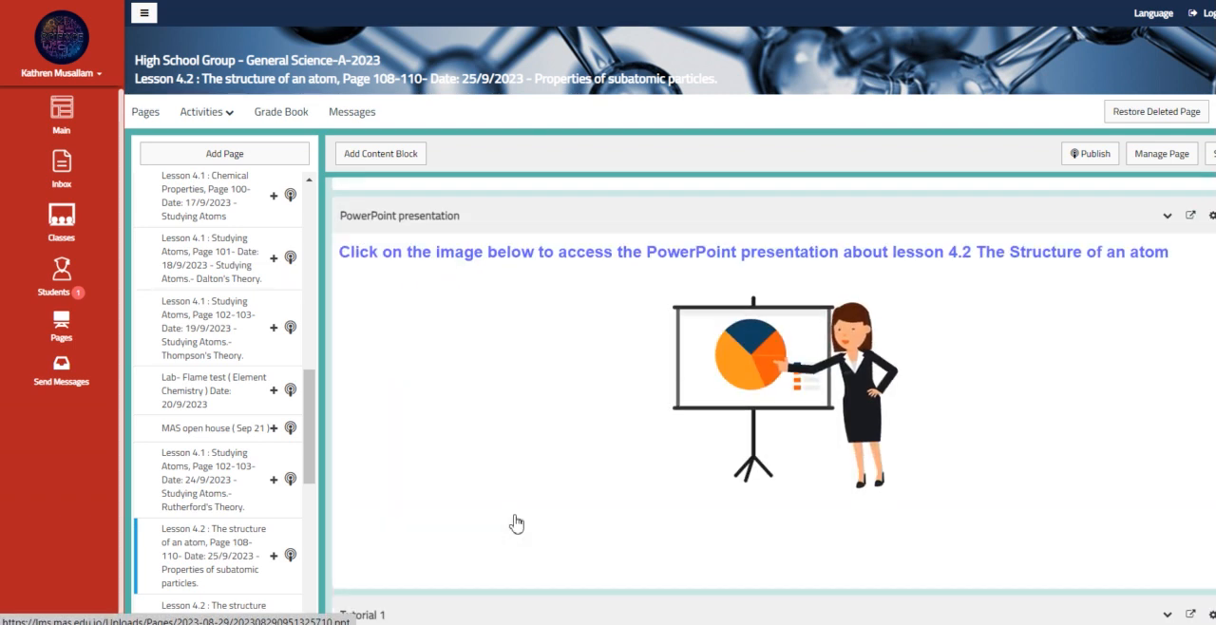
mouse_move(742, 380)
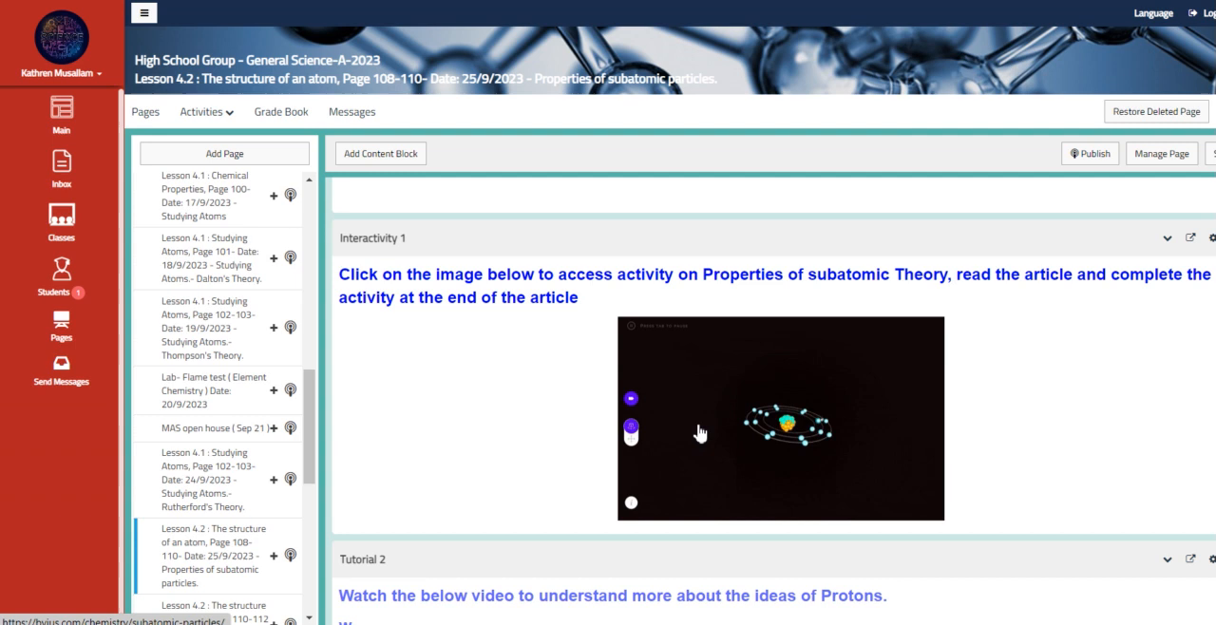
- Open the BYJU'S subatomic particles article from Interactivity 1 and scroll toward its FAQs
left_click(787, 434)
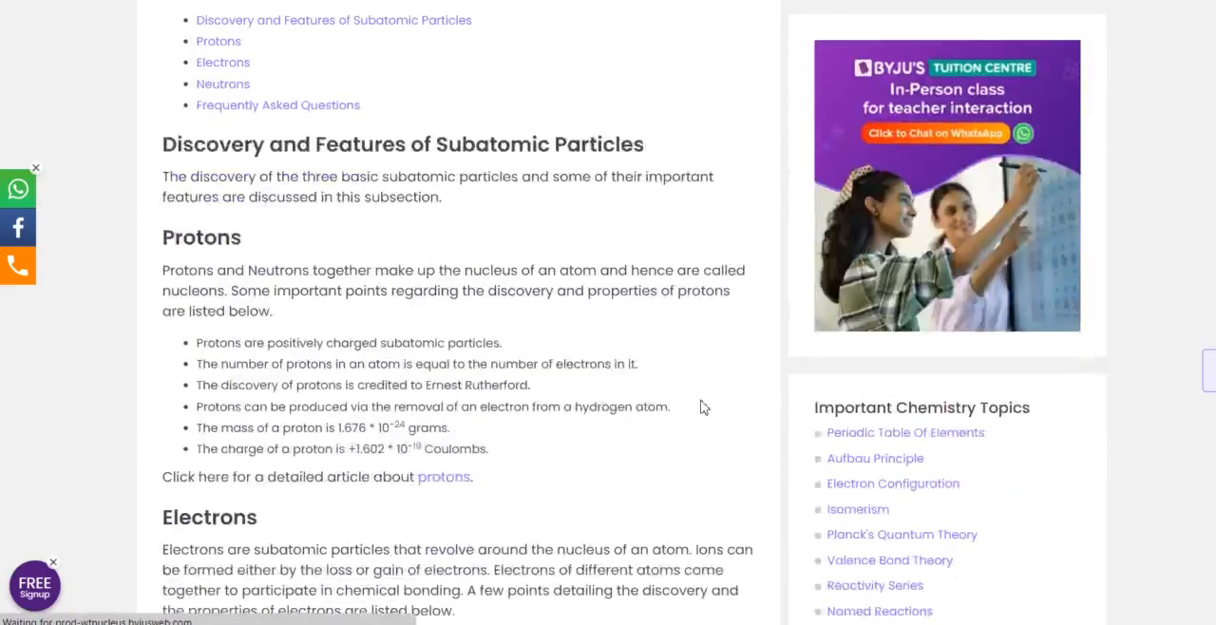
scroll("down", 3)
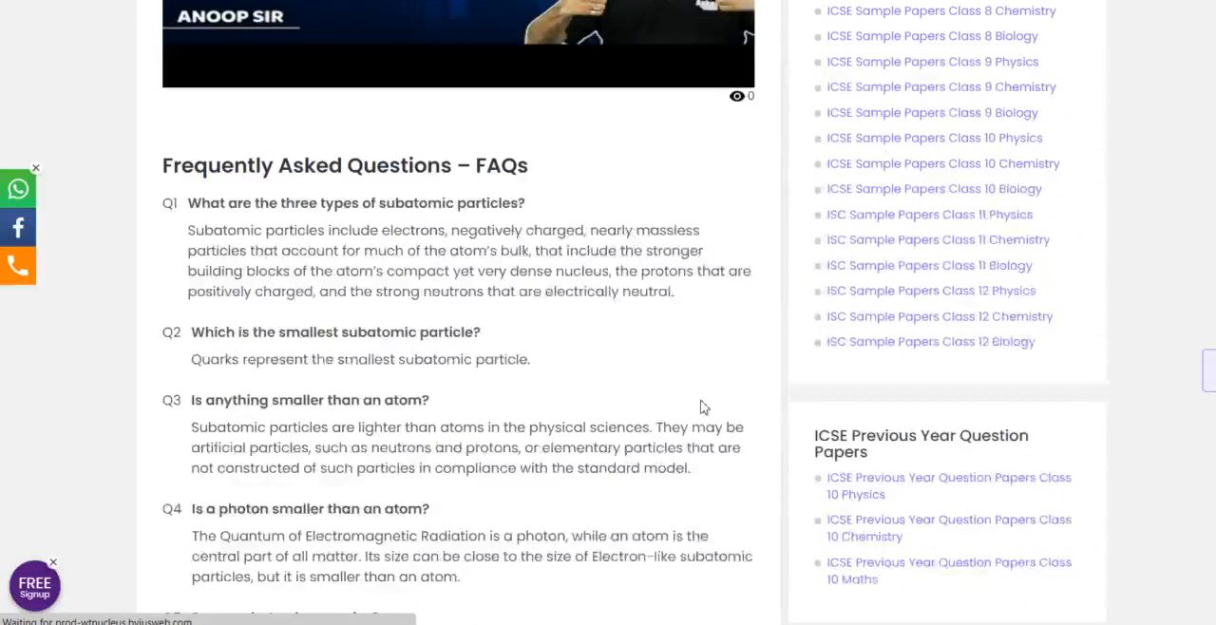
scroll("down", 3)
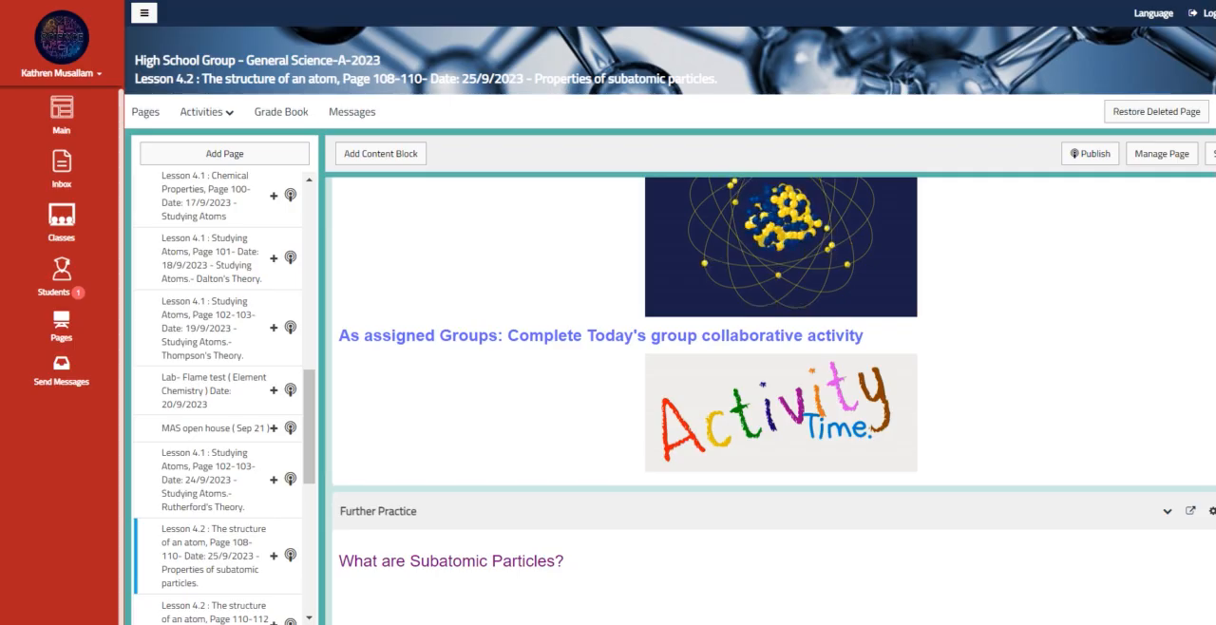
- Open the Lesson 4.2 Page 110-112 mass and atomic numbers page and its worksheet PDF
scroll("down", 3)
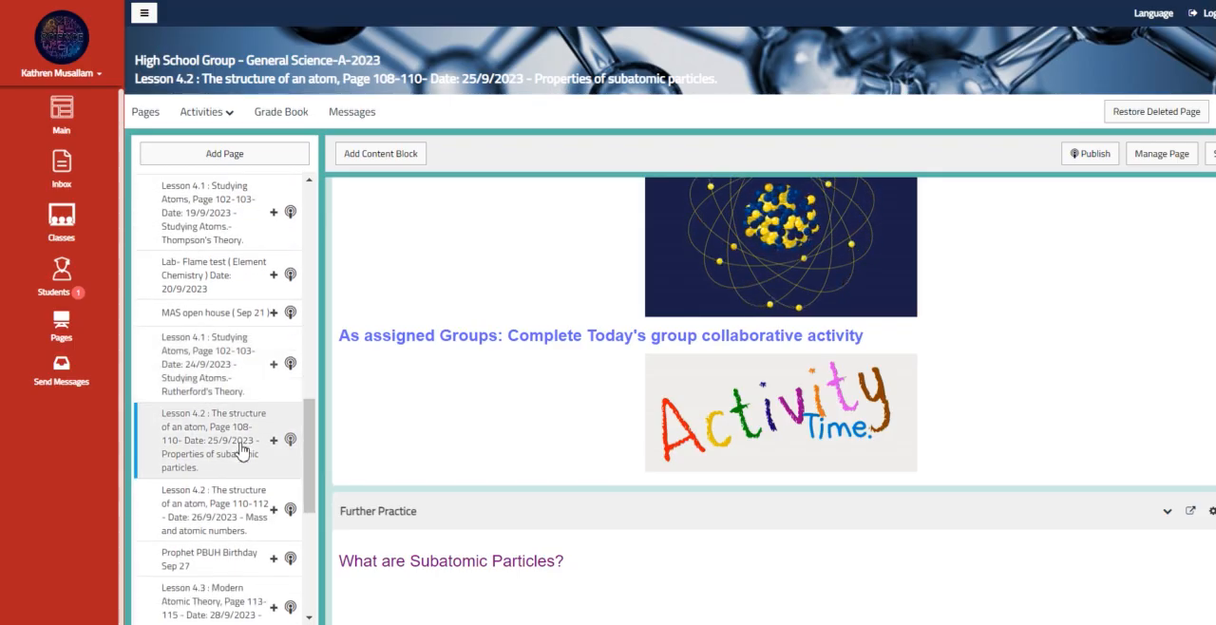
left_click(209, 520)
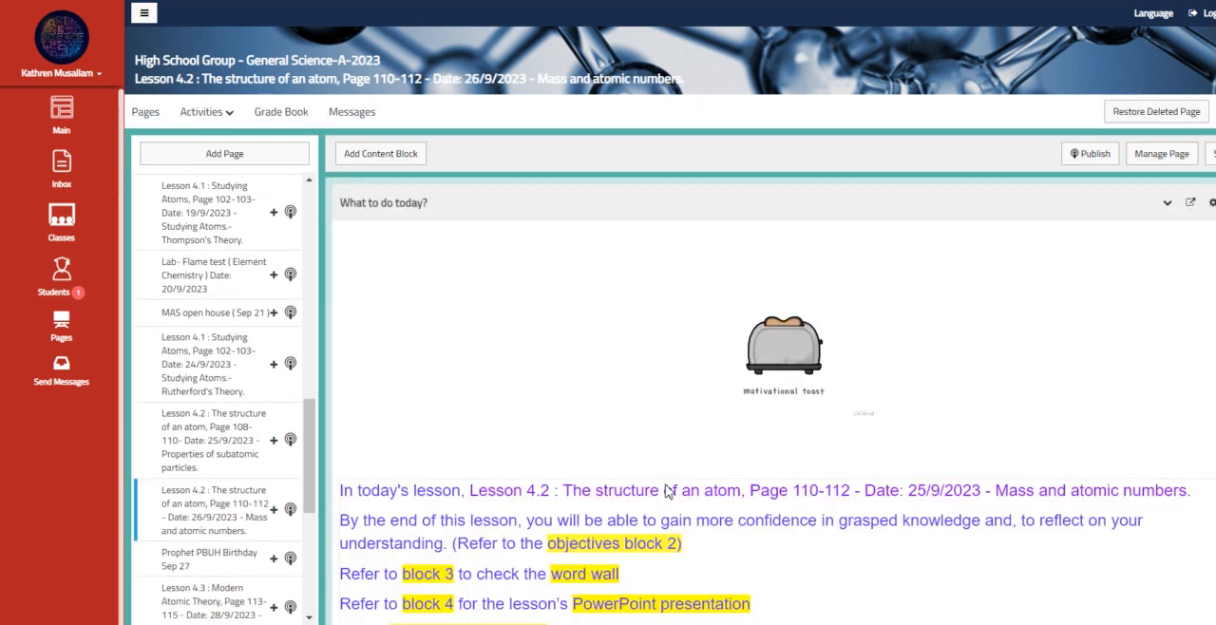
scroll("down", 3)
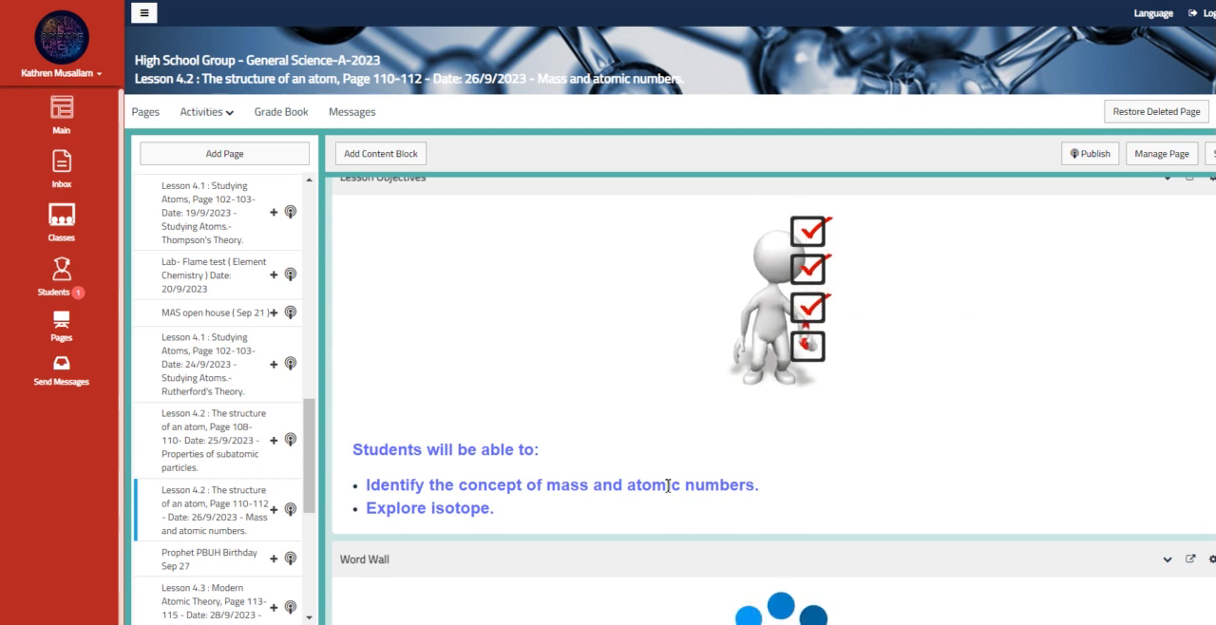
scroll("down", 3)
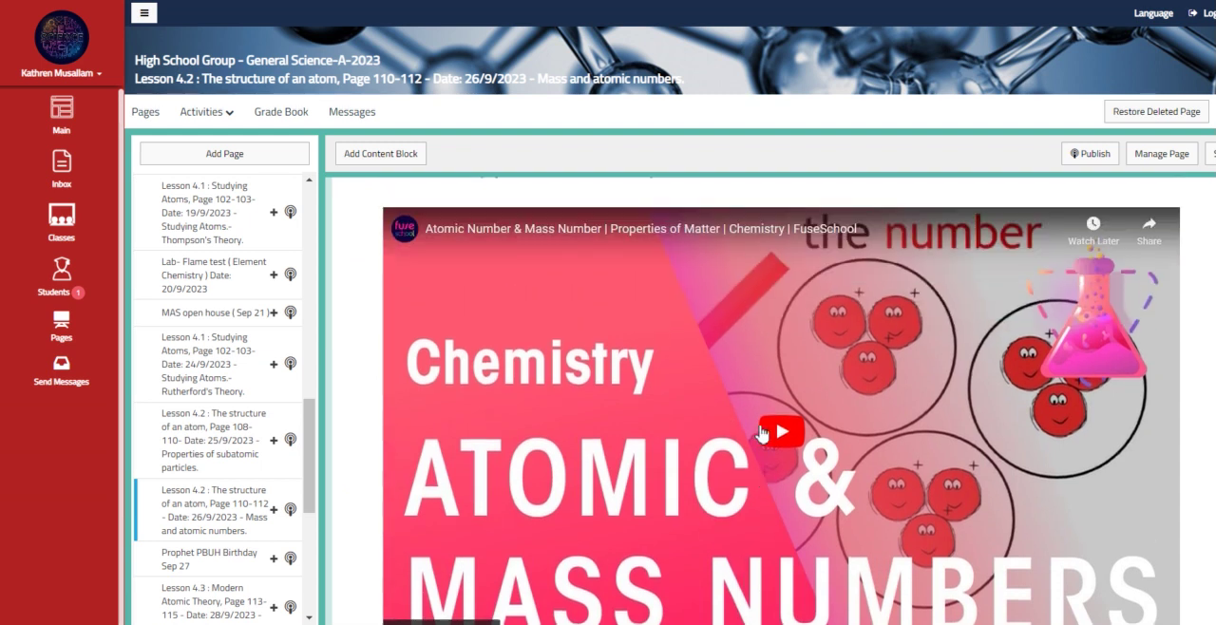
scroll("down", 3)
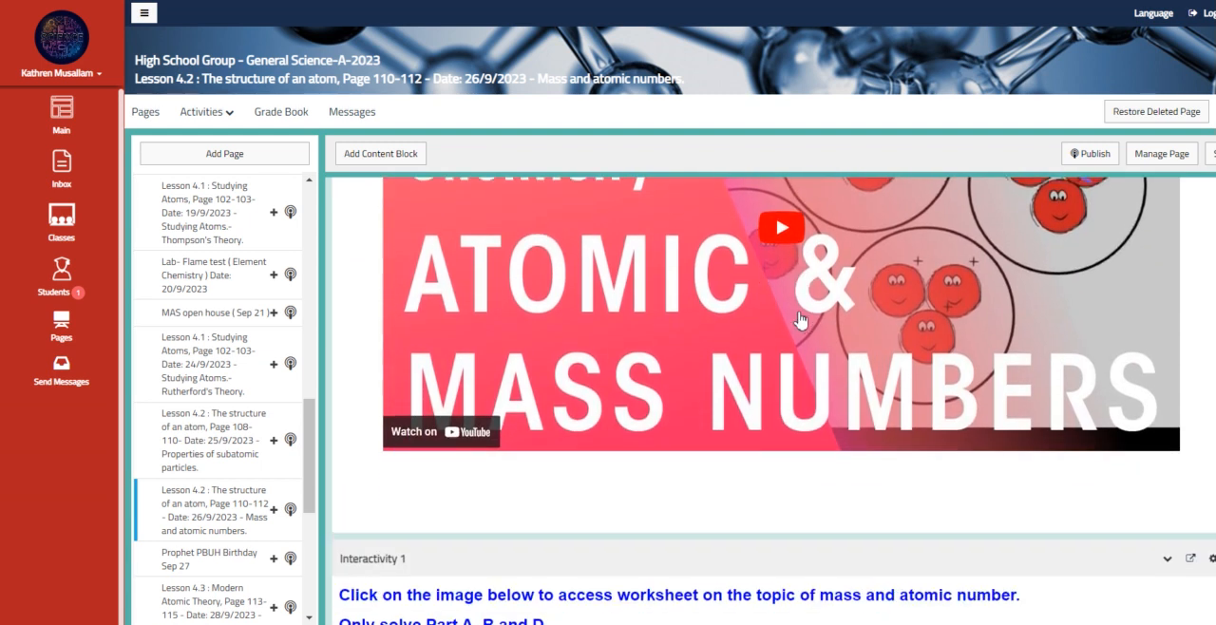
scroll("down", 3)
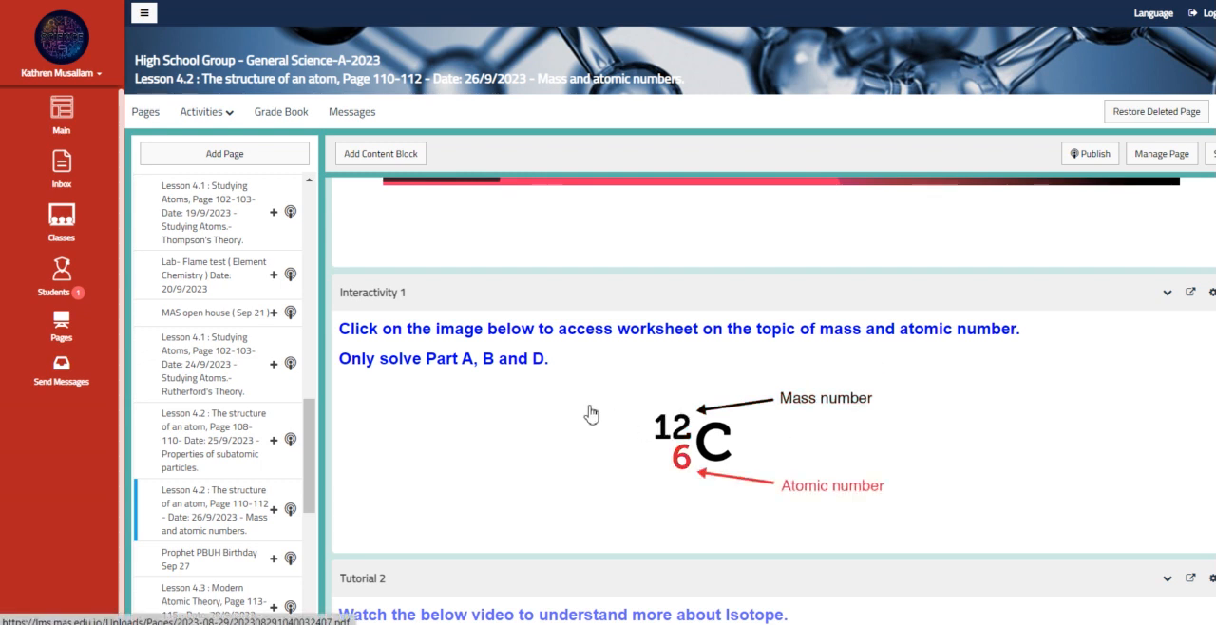
left_click(705, 442)
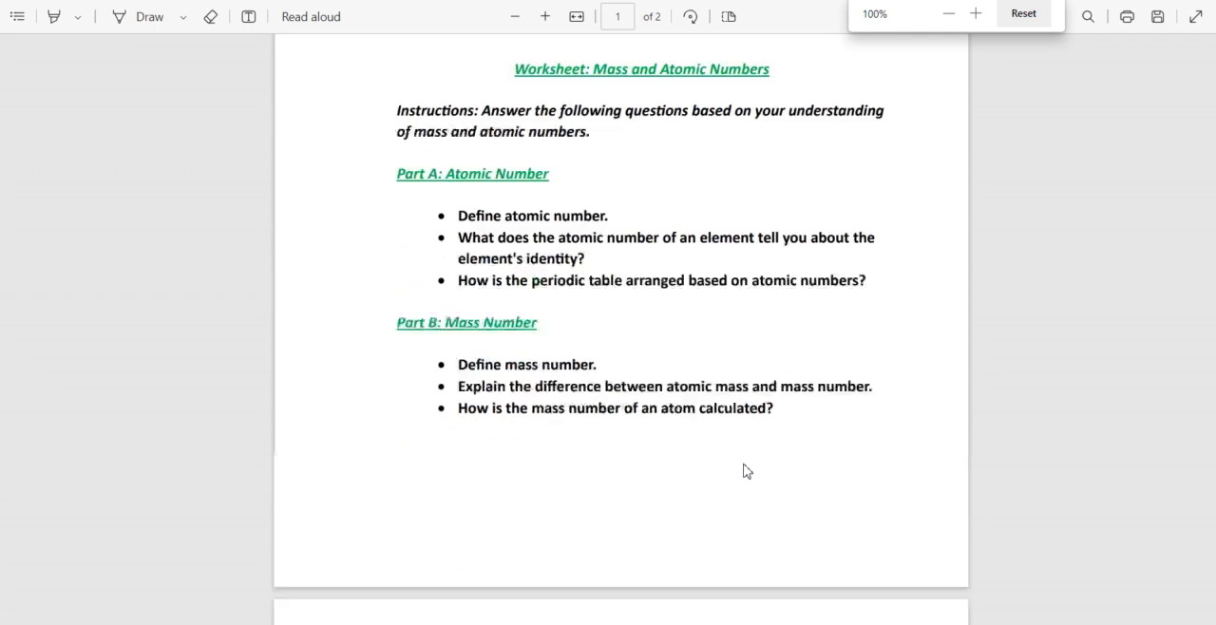
- Scroll the worksheet onto page two, showing Part C isotopes and Part D calculations
scroll("down", 3)
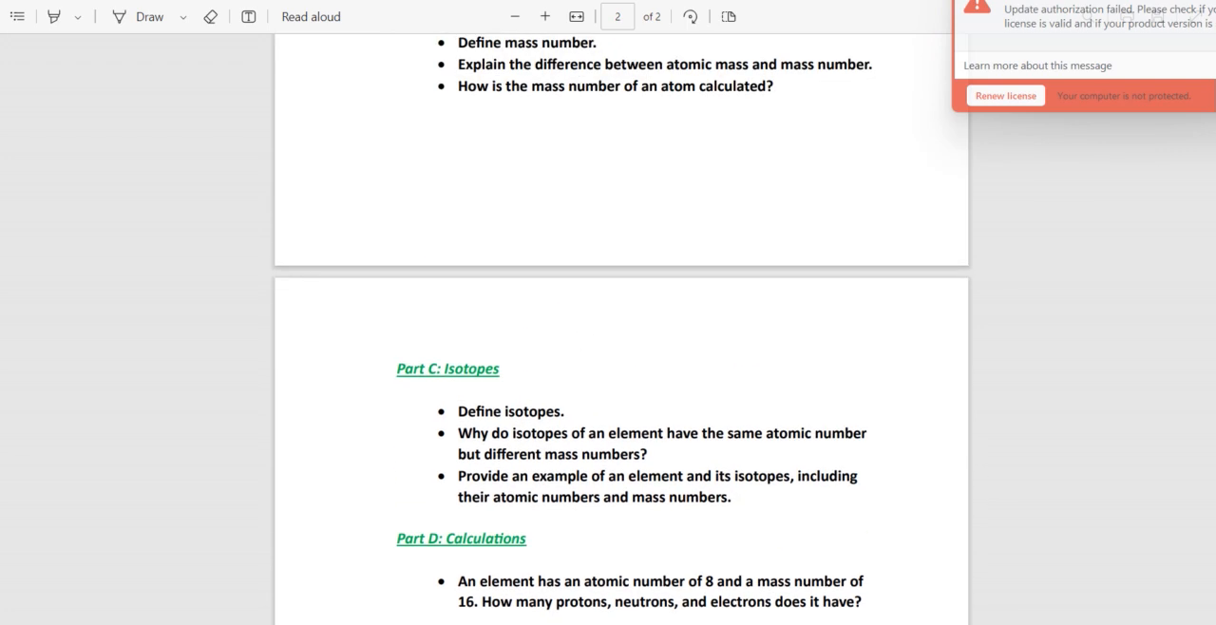
mouse_move(408, 58)
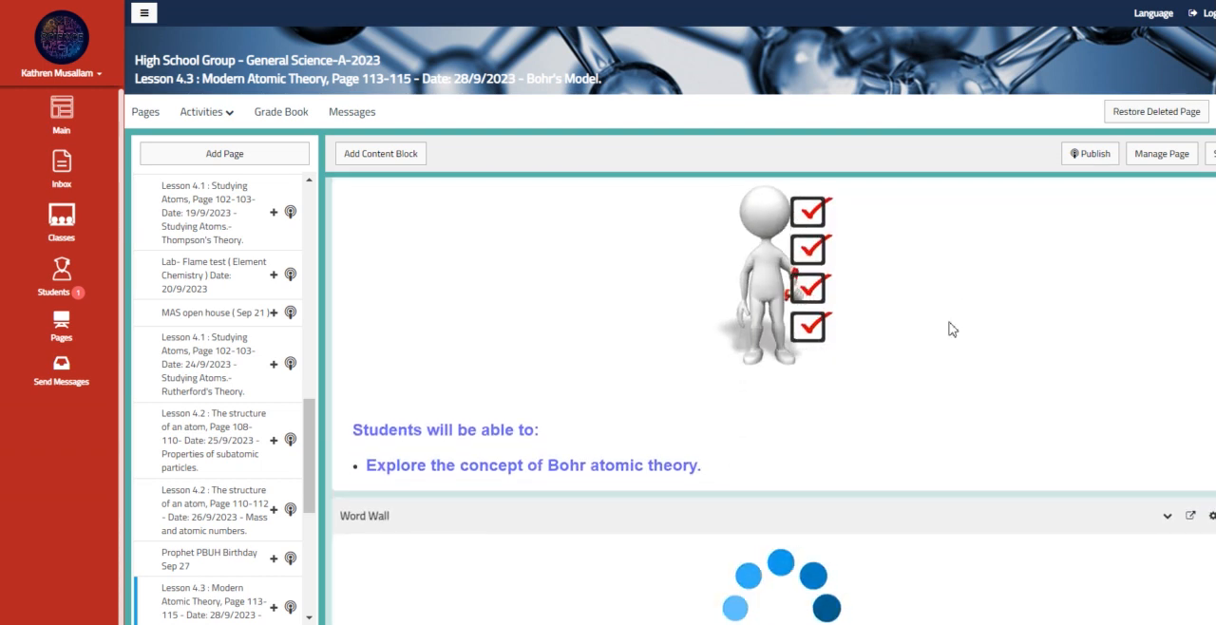
- Browse Lesson 4.3 Bohr's Model objectives, videos and flash cards down to Tutorial 2
scroll("down", 3)
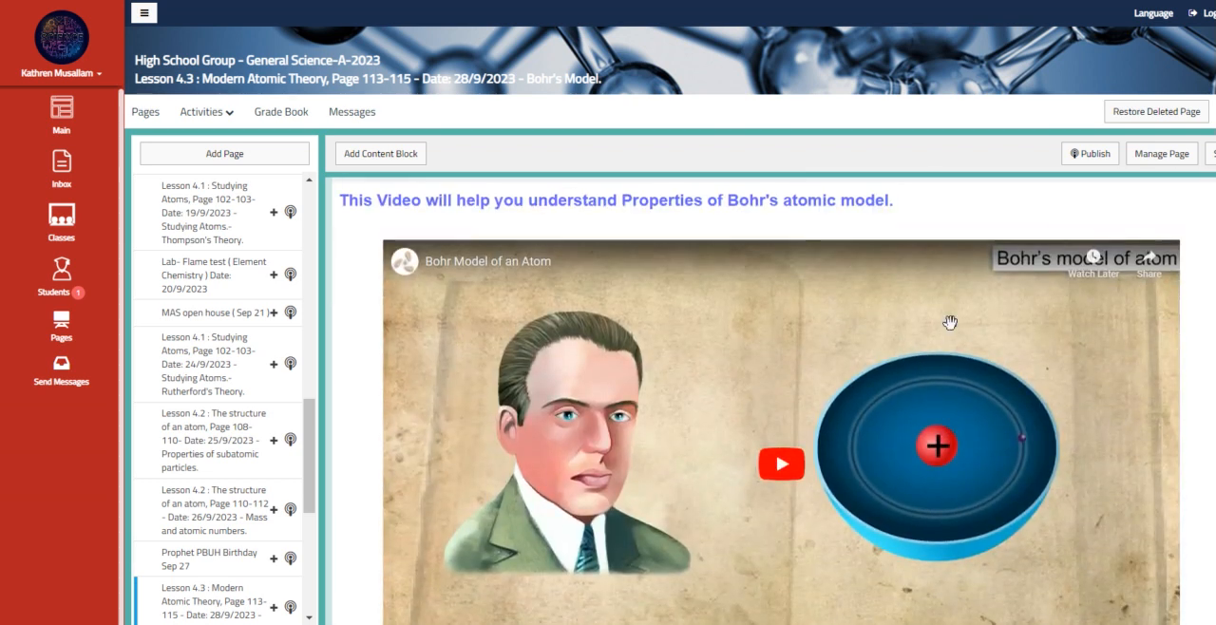
mouse_move(699, 368)
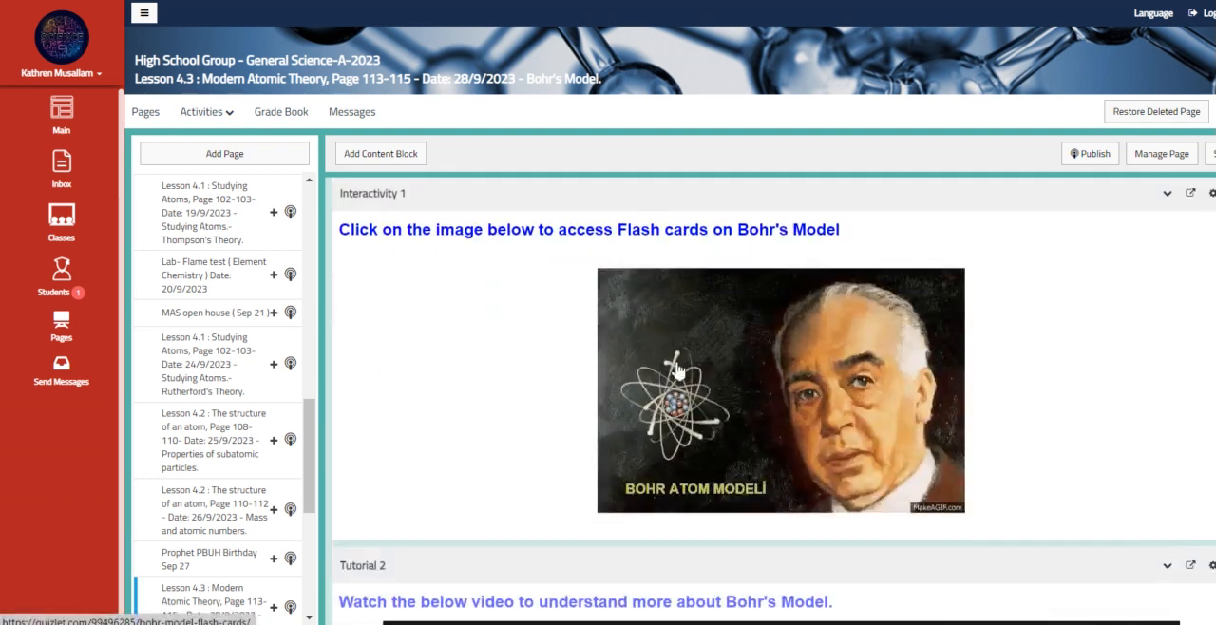
left_click(679, 399)
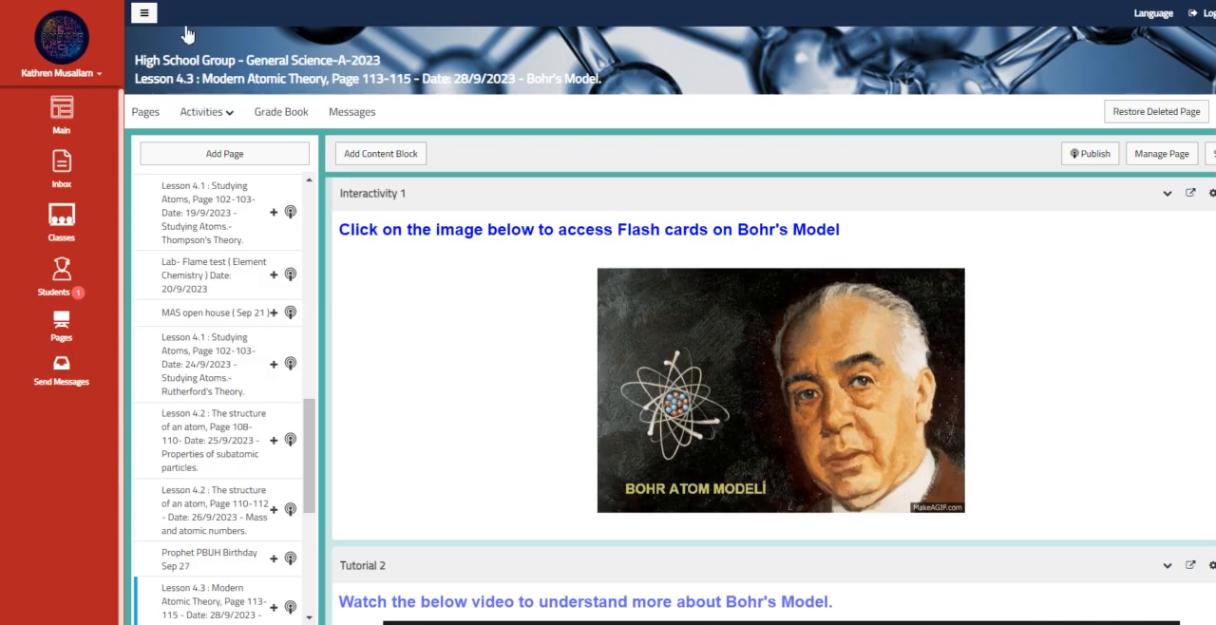
scroll("down", 3)
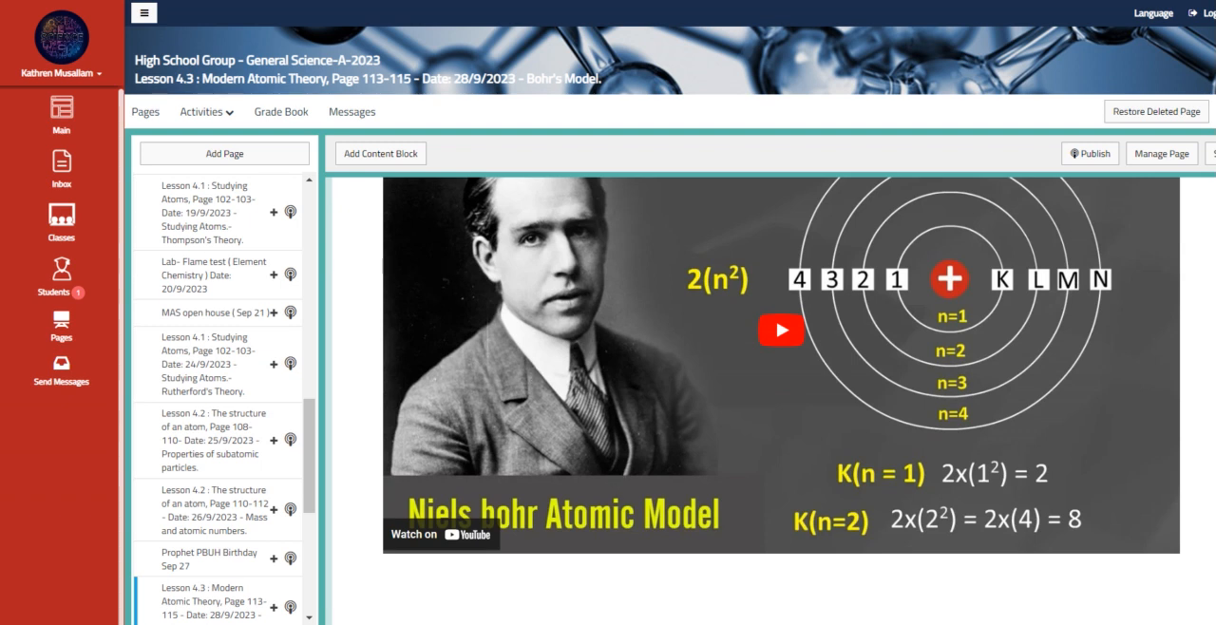
mouse_move(1199, 315)
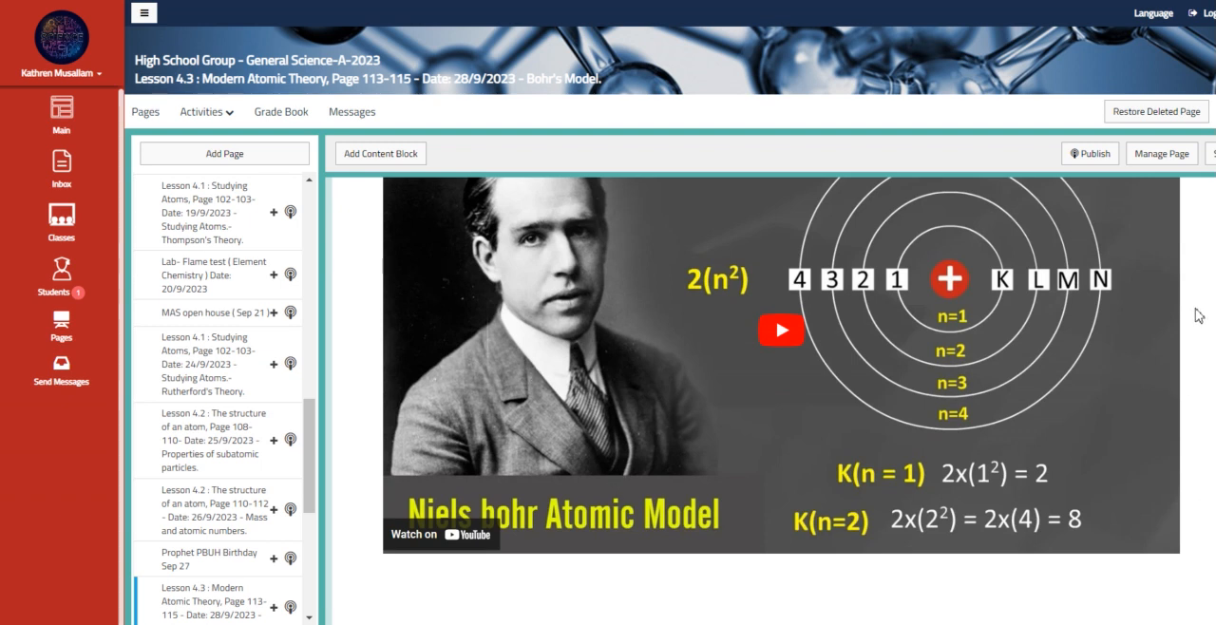